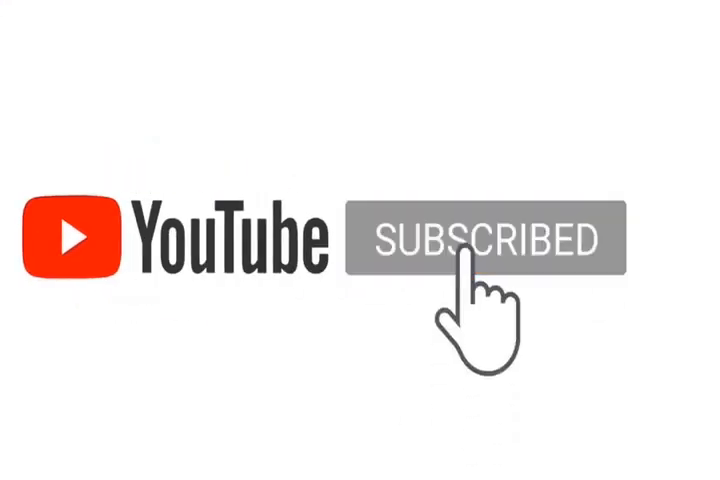
left_click(485, 245)
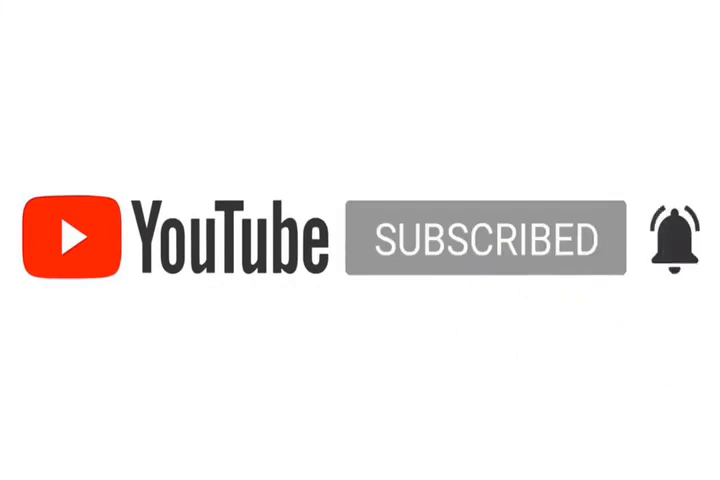